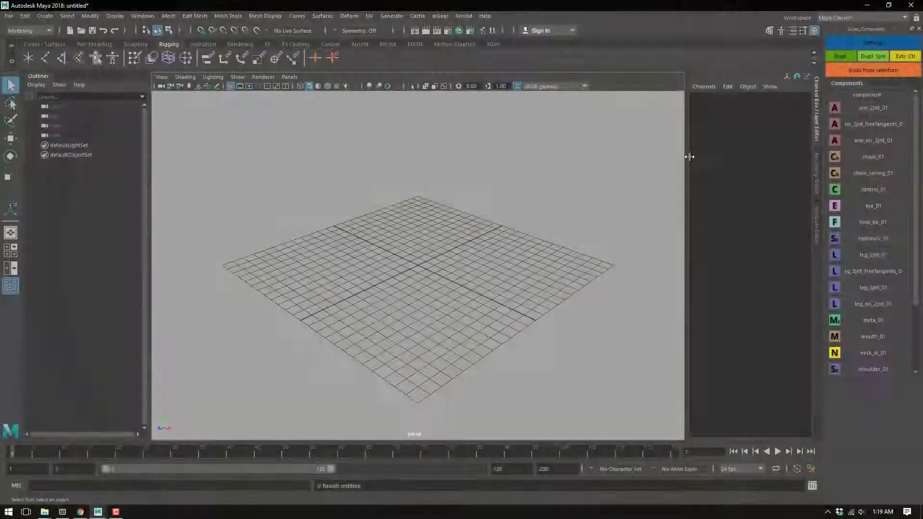
mouse_move(834, 173)
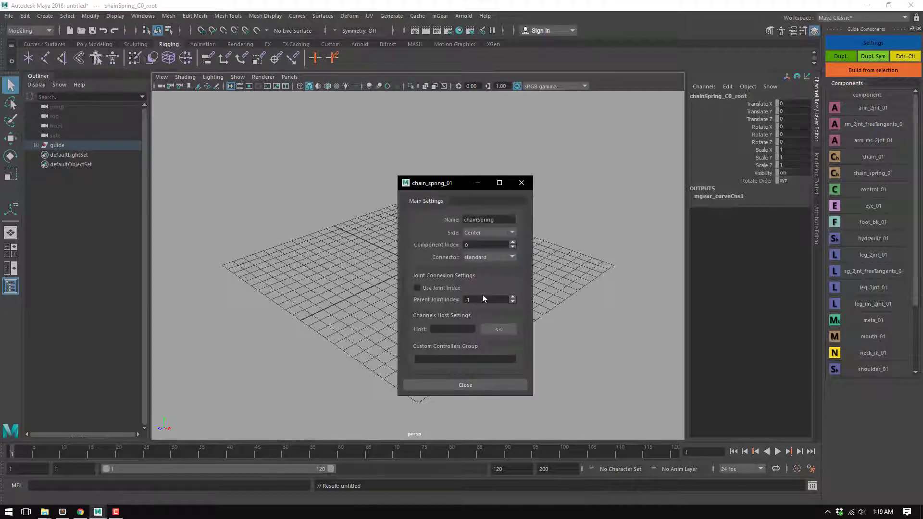
Step: Dismiss the chain_spring_01 settings and select the whole chainSpring_C0 guide group in the Outliner
left_click(465, 384)
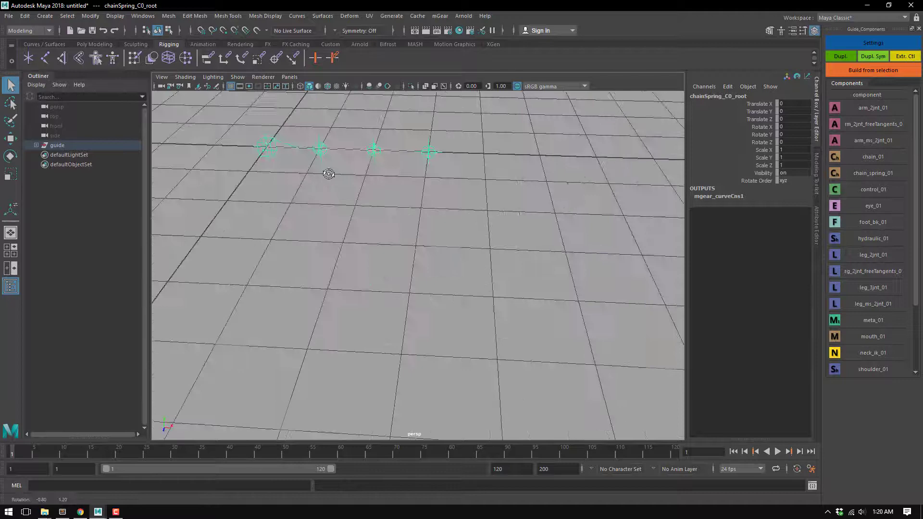
left_click_drag(328, 173, 400, 259)
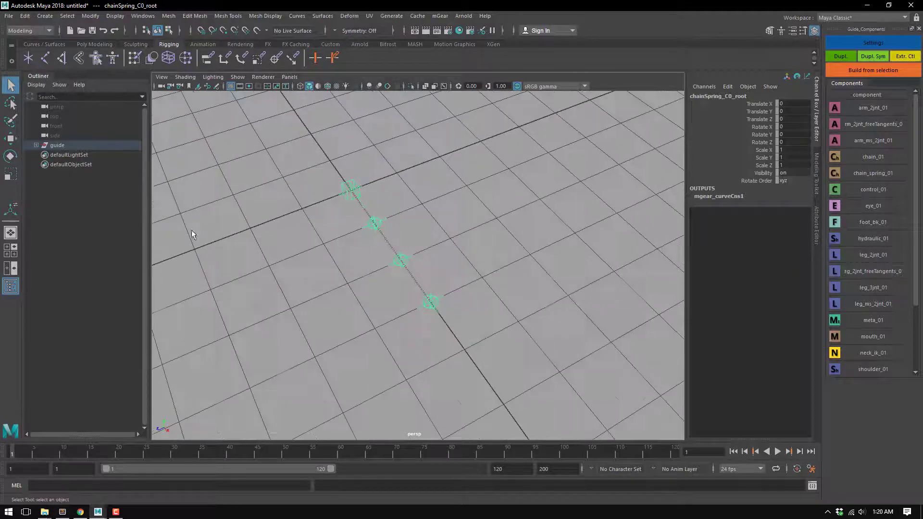
left_click(351, 191)
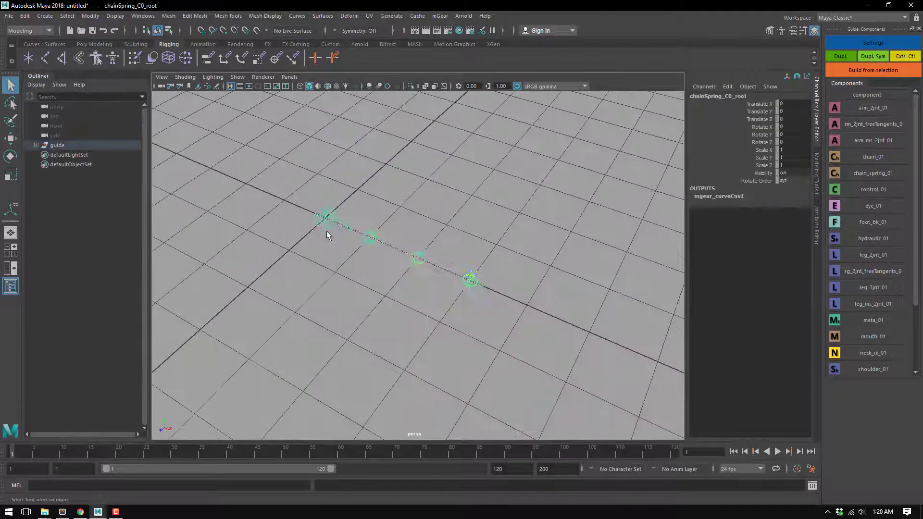
left_click(57, 144)
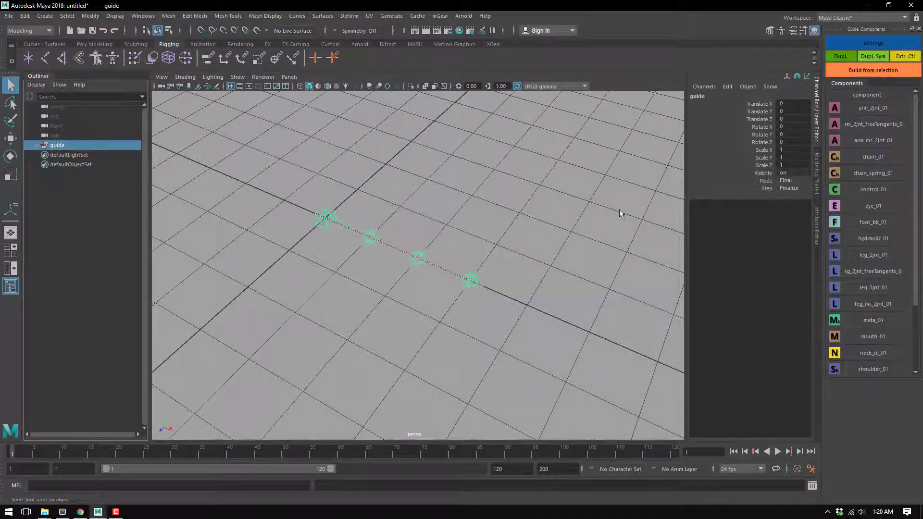
Step: Reselect the guide and bring up its root settings showing rig name 'rig'
left_click(873, 70)
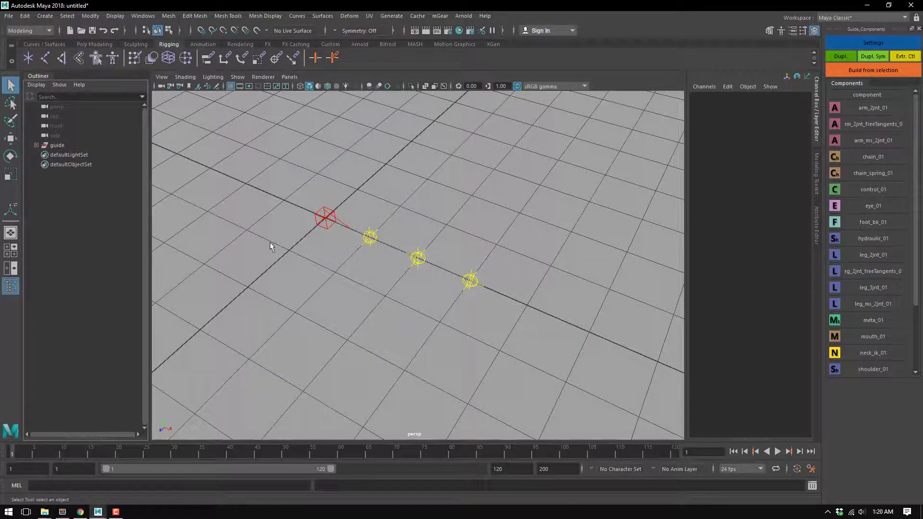
left_click(57, 145)
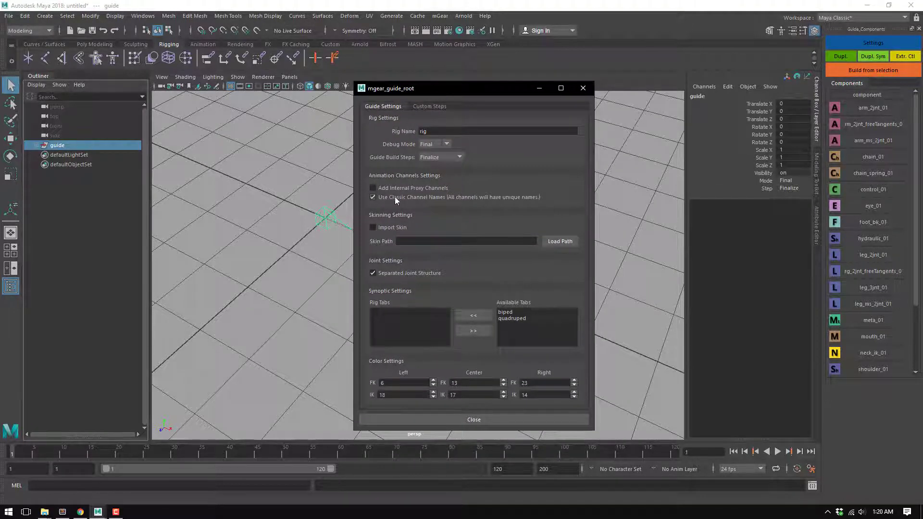
Step: Turn off Use Classic Channel Names, keeping Separated Joint Structure enabled
left_click(372, 197)
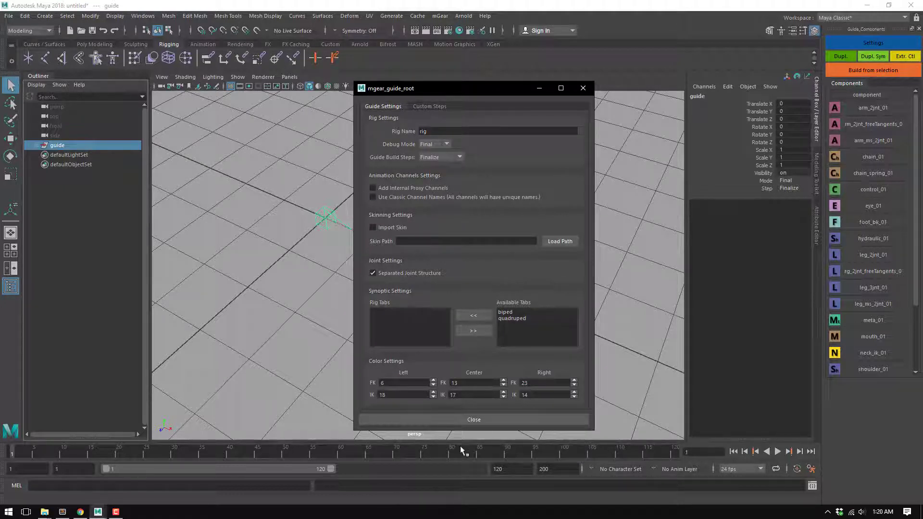
mouse_move(408, 101)
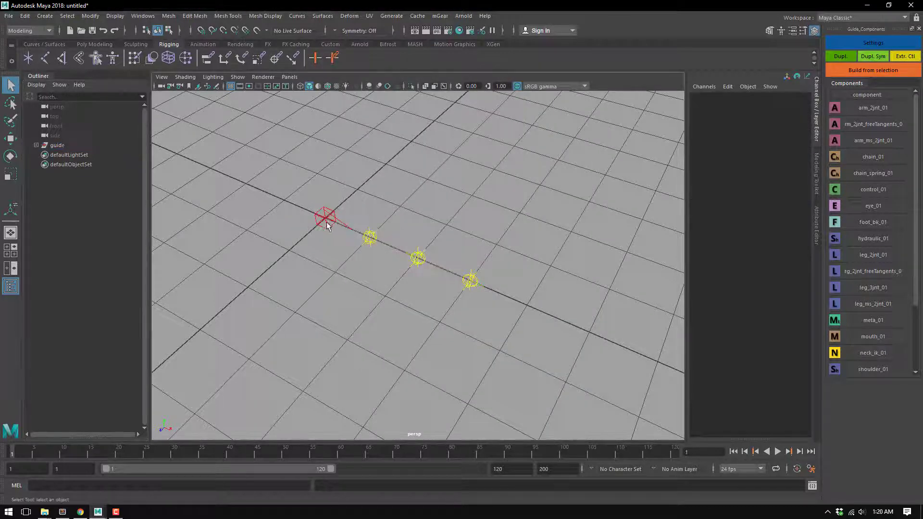
Step: Duplicate chainSpring_C0_root twice into three parallel rows and select the full guide hierarchy
left_click(872, 56)
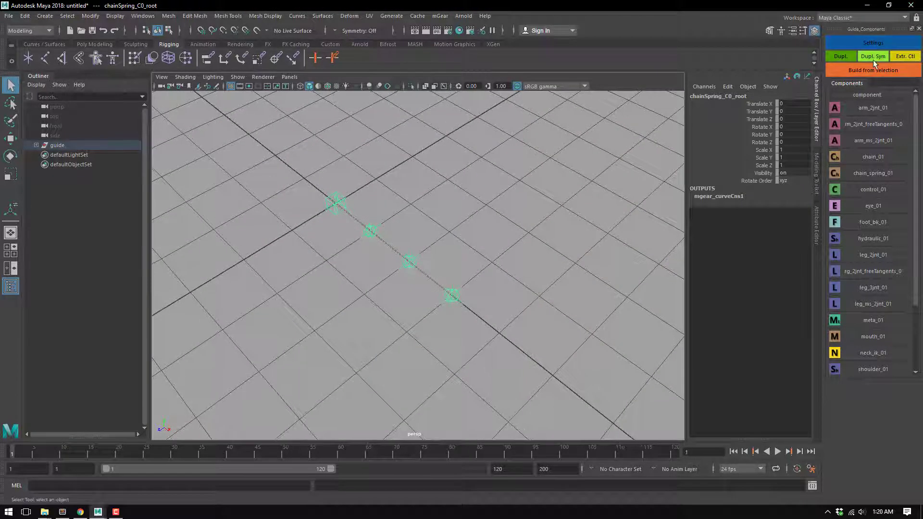
left_click(873, 55)
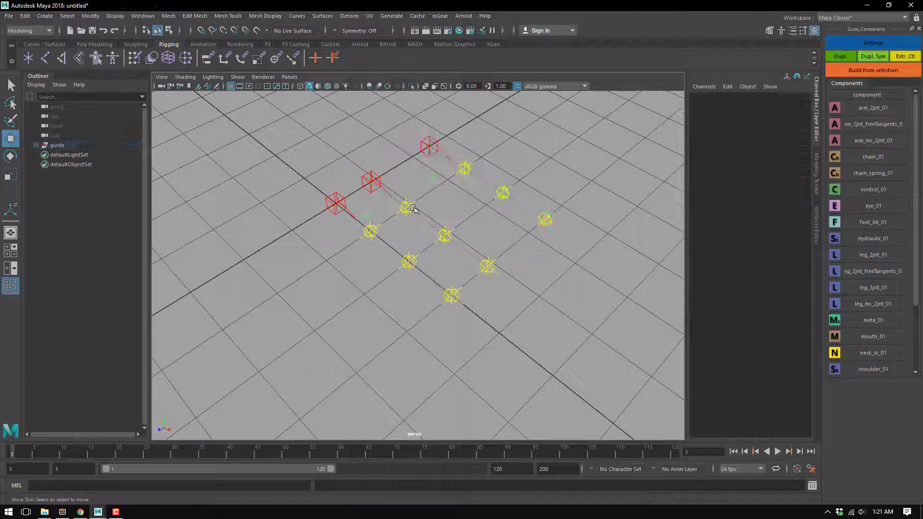
left_click(58, 145)
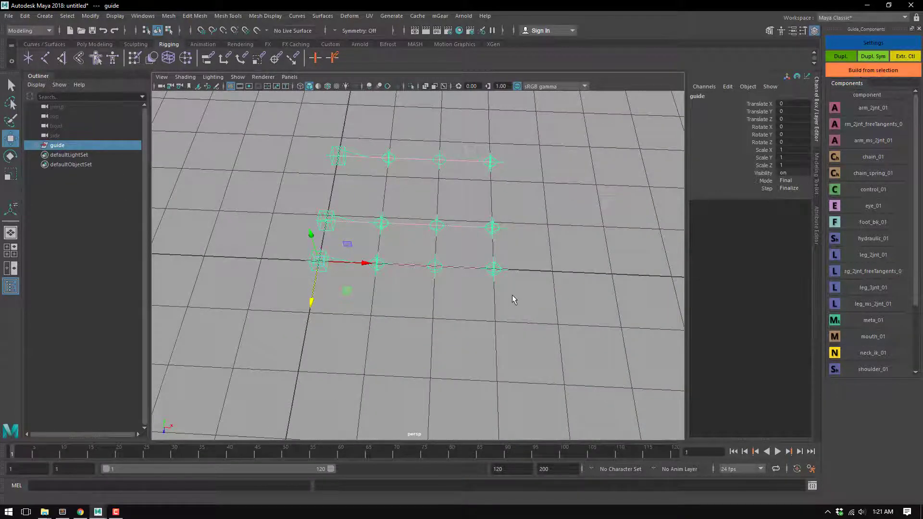
Step: Build the rig from the guides, set spring chain intensity to 1 and damping_0–2 to 0.02
left_click(873, 70)
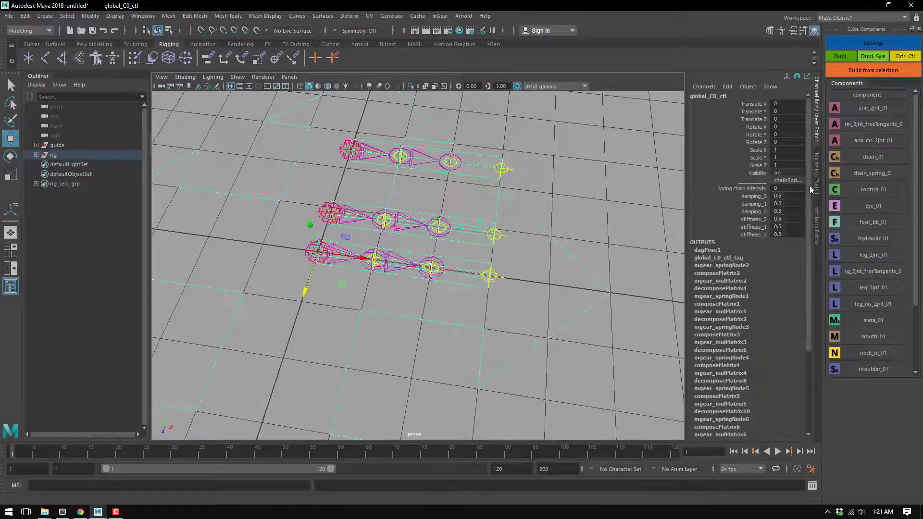
left_click(741, 188)
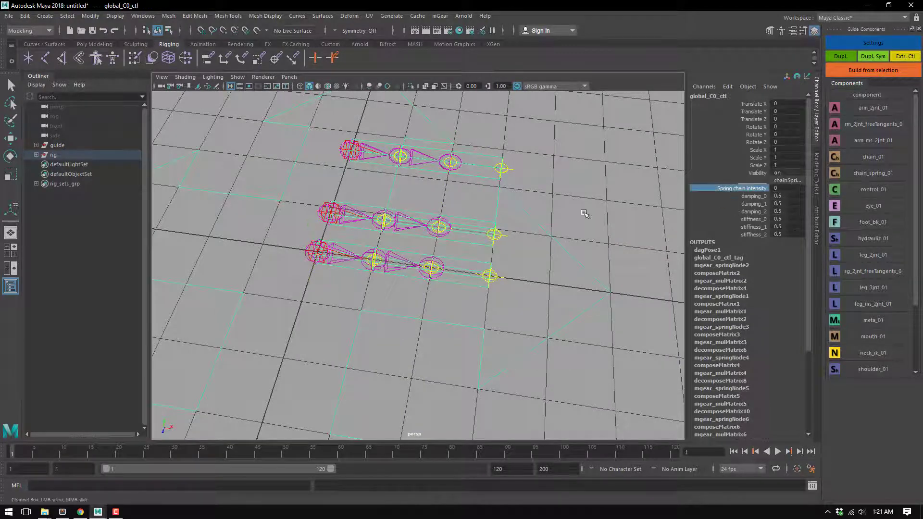
left_click_drag(585, 213, 495, 258)
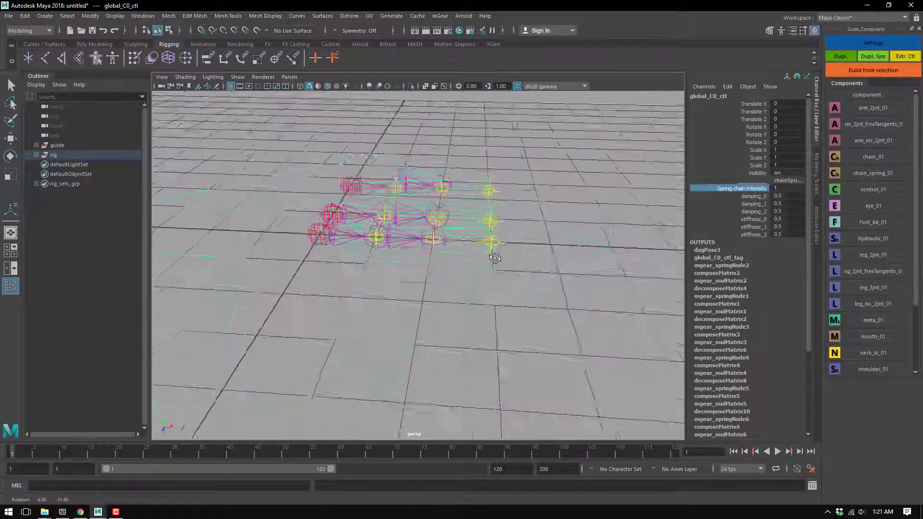
left_click_drag(494, 259, 338, 194)
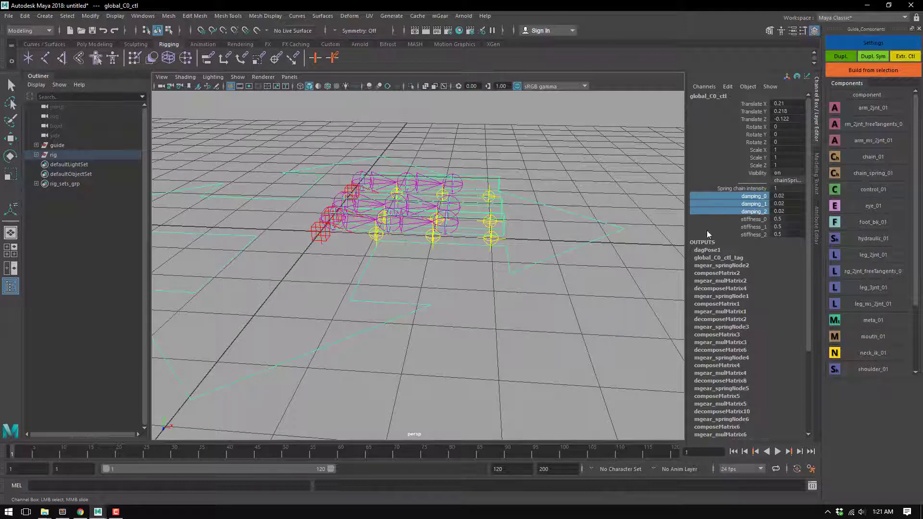
Step: Set damping 0.45 and stiffness 0.22, then move and rotate global_C0_ctl so the chains trail behind
left_click(753, 219)
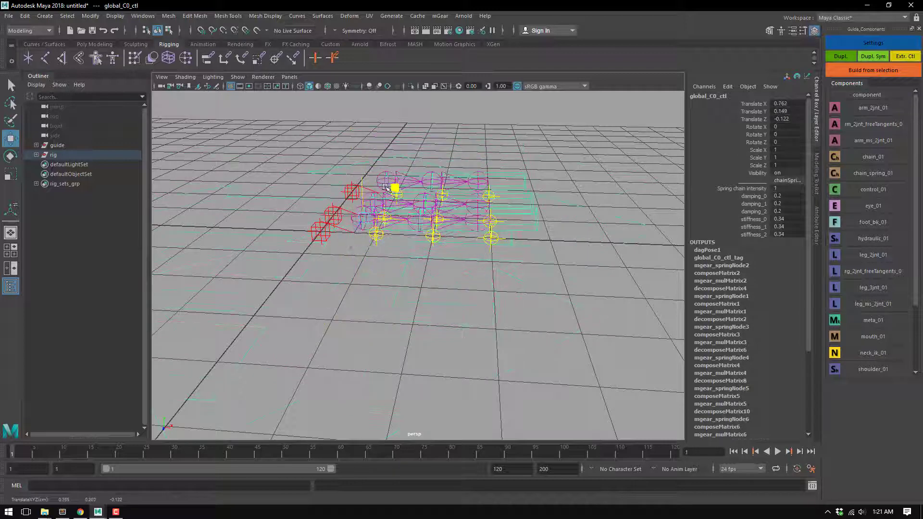
left_click_drag(392, 187, 380, 221)
type("0.45")
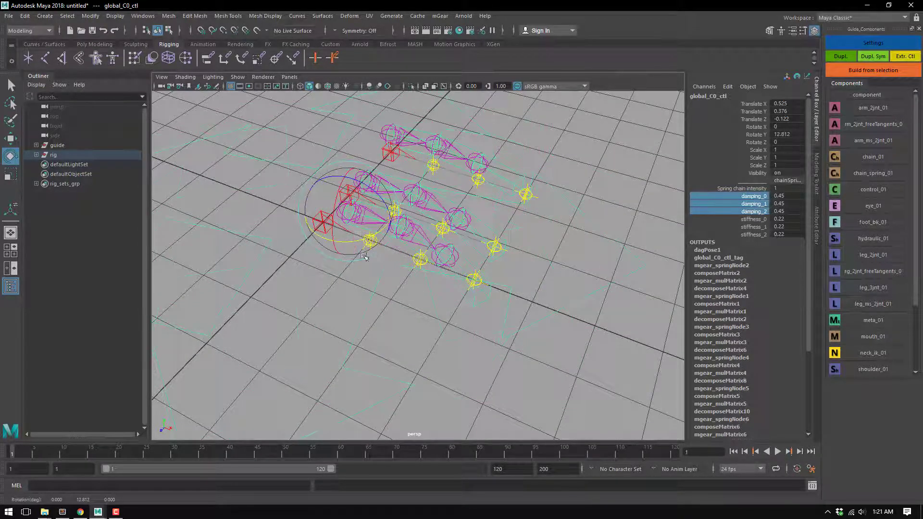
left_click_drag(365, 256, 488, 305)
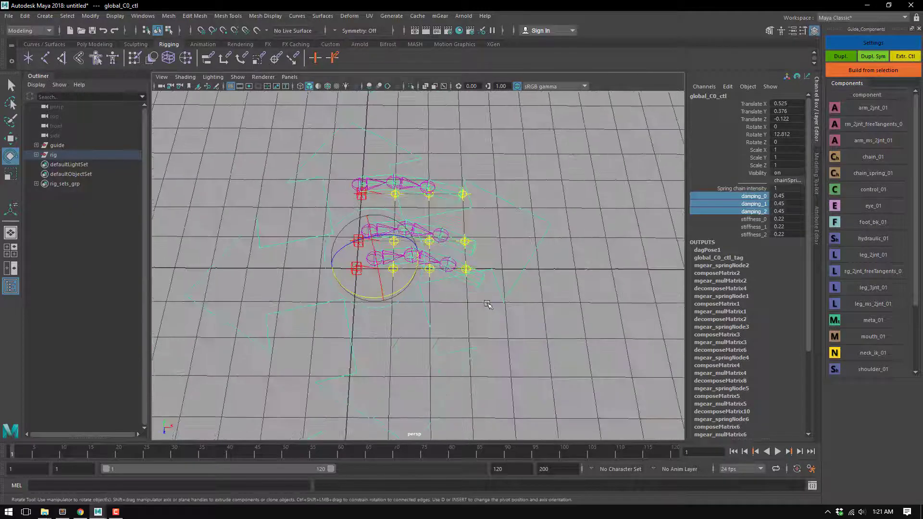